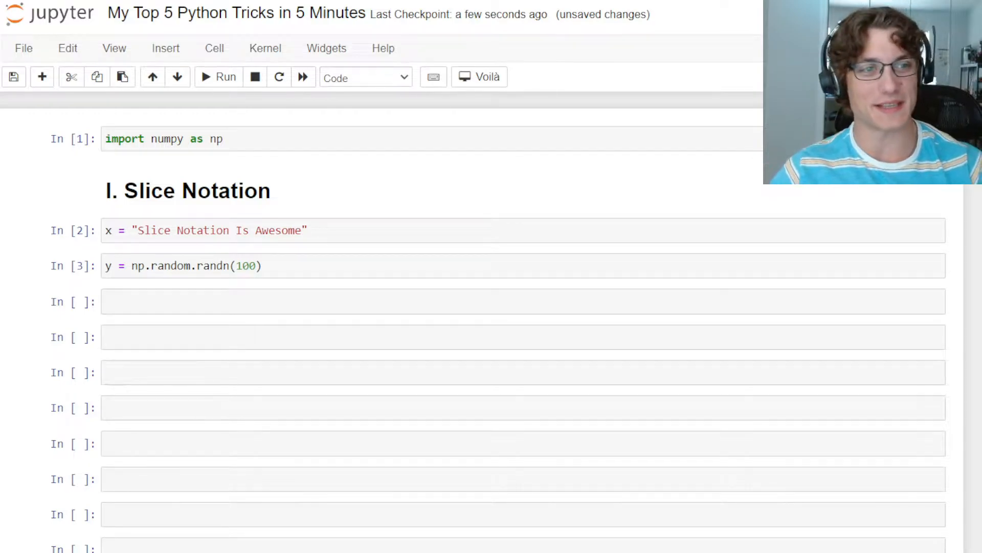
- Slice the first three characters of x with x[:3], giving 'Sli'
{"action": "left_click", "coordinate": [223, 301]}
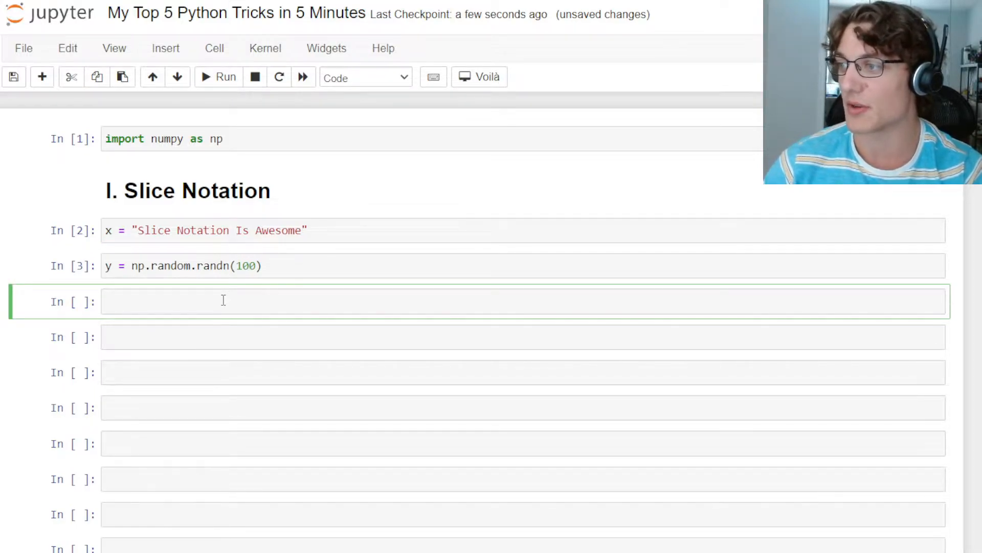
{"action": "type", "text": "x"}
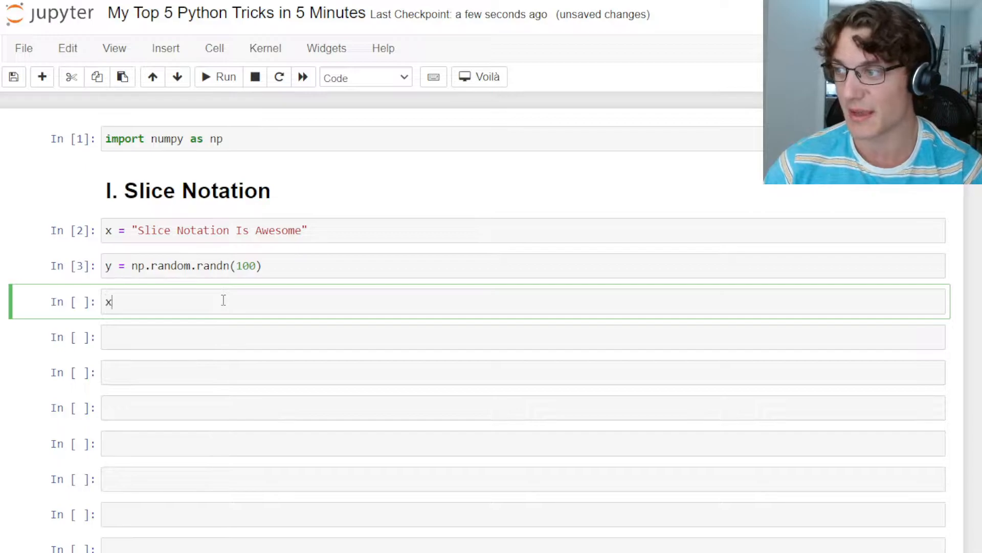
{"action": "type", "text": "[]"}
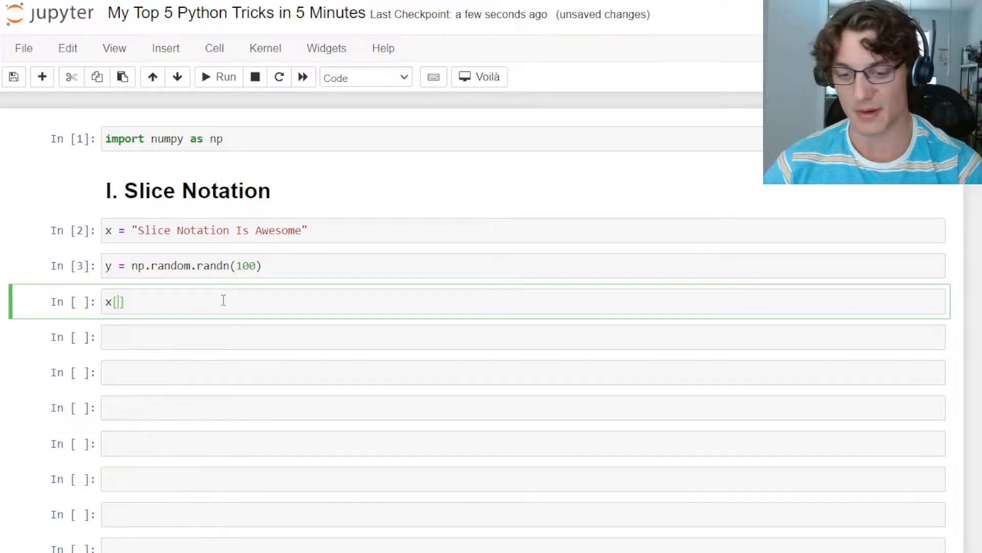
{"action": "type", "text": "0"}
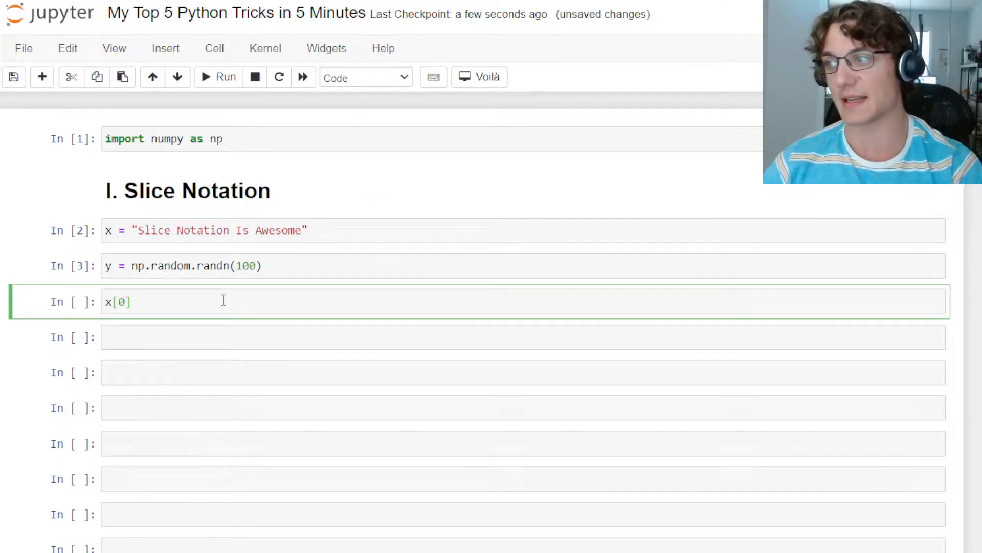
{"action": "key", "text": "Backspace"}
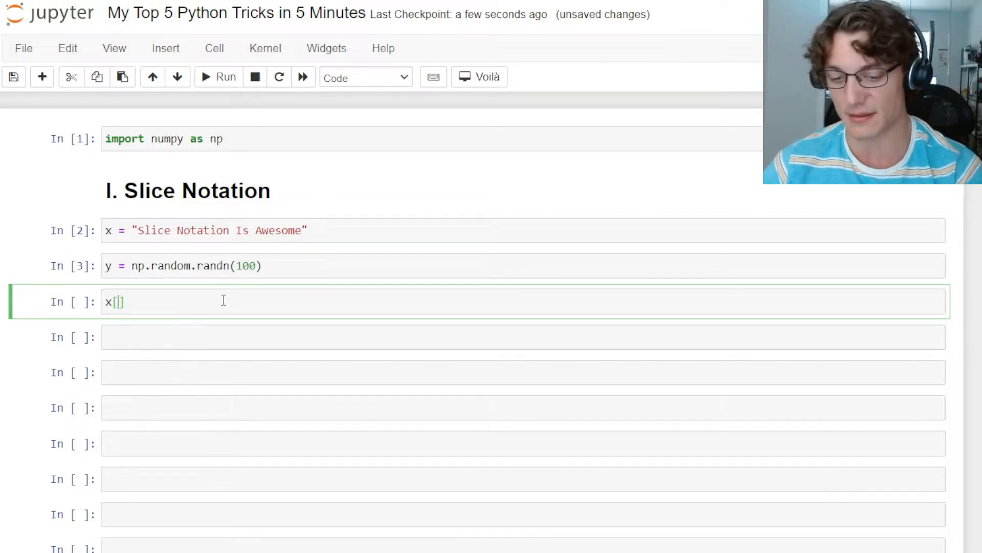
{"action": "type", "text": ":3"}
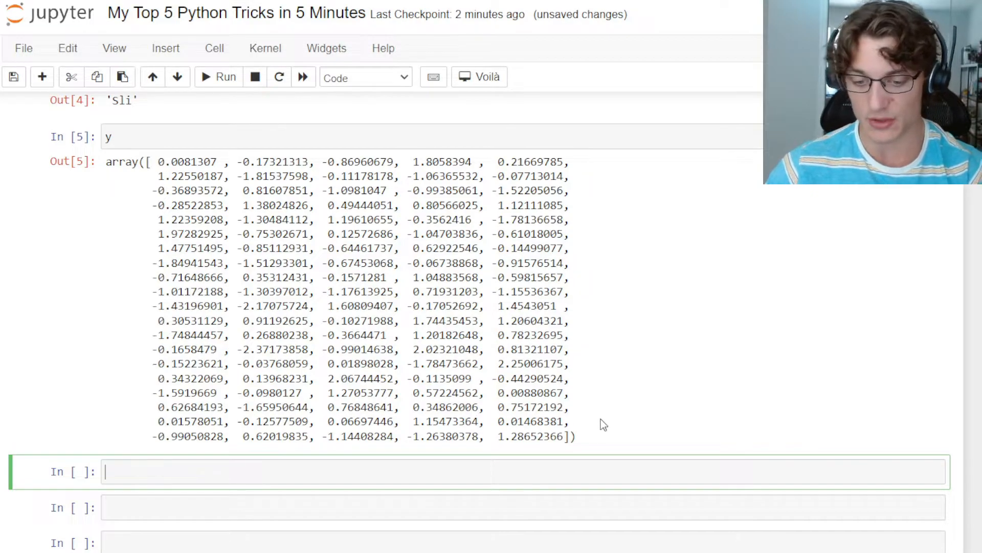
- Slice the last 50 values of array y with y[-50:]
{"action": "type", "text": "y[]"}
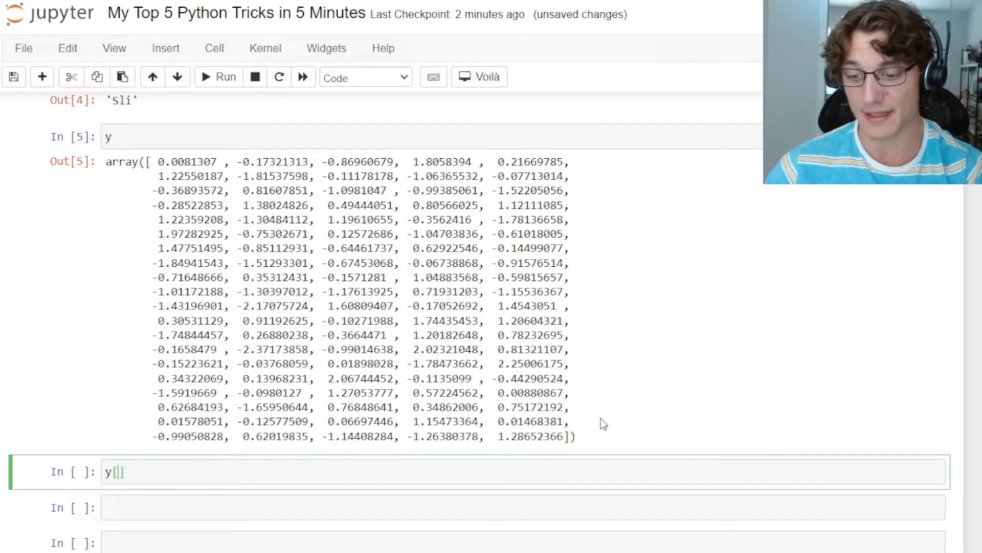
{"action": "type", "text": "-50:"}
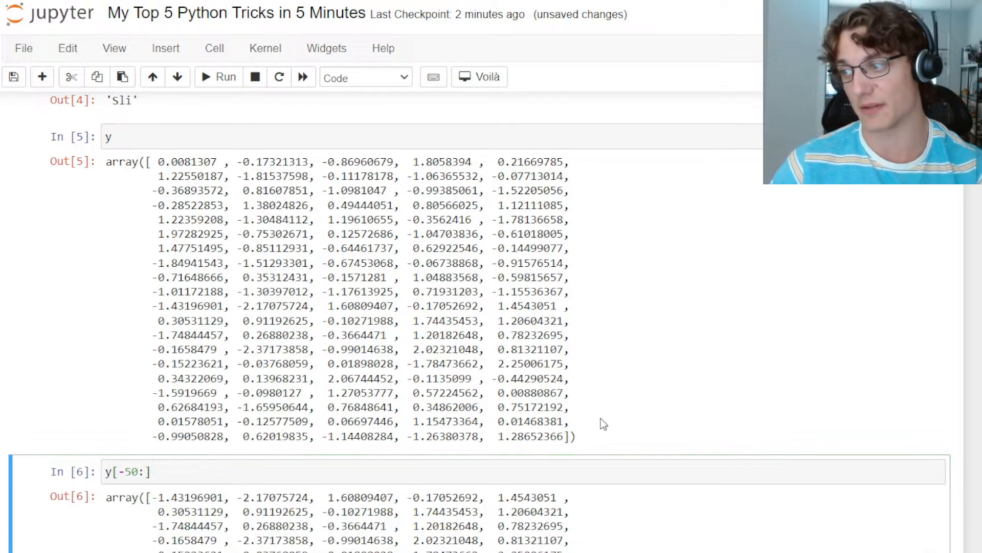
{"action": "scroll", "scroll_direction": "down", "scroll_amount": 3}
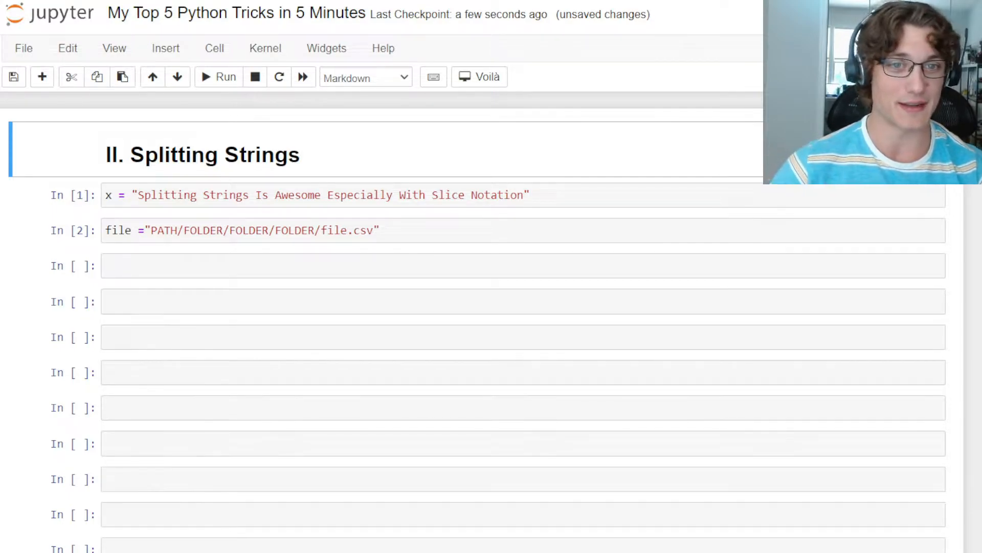
- Split sentence x into words with x.split(' ') and inspect the result
{"action": "type", "text": "x"}
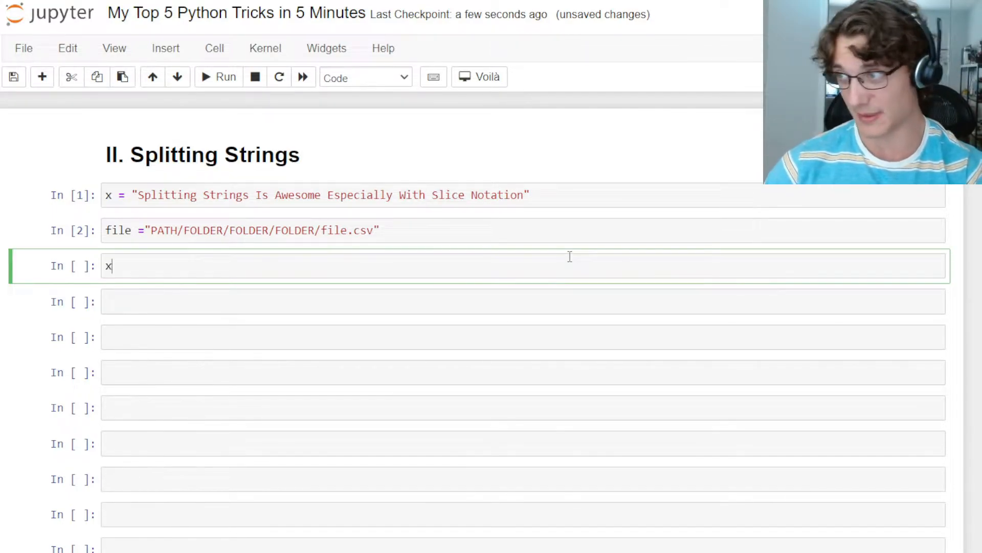
{"action": "type", "text": ".split()"}
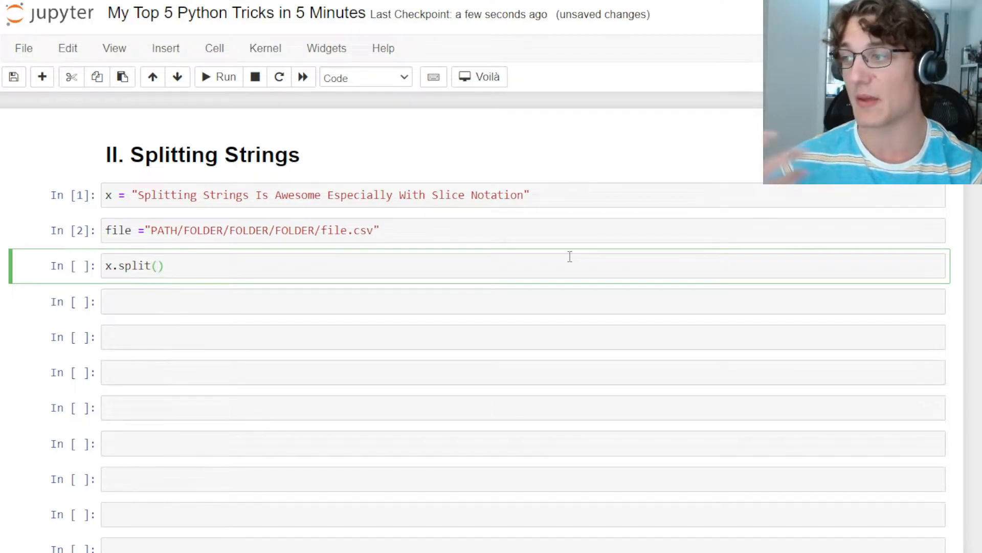
{"action": "type", "text": "''"}
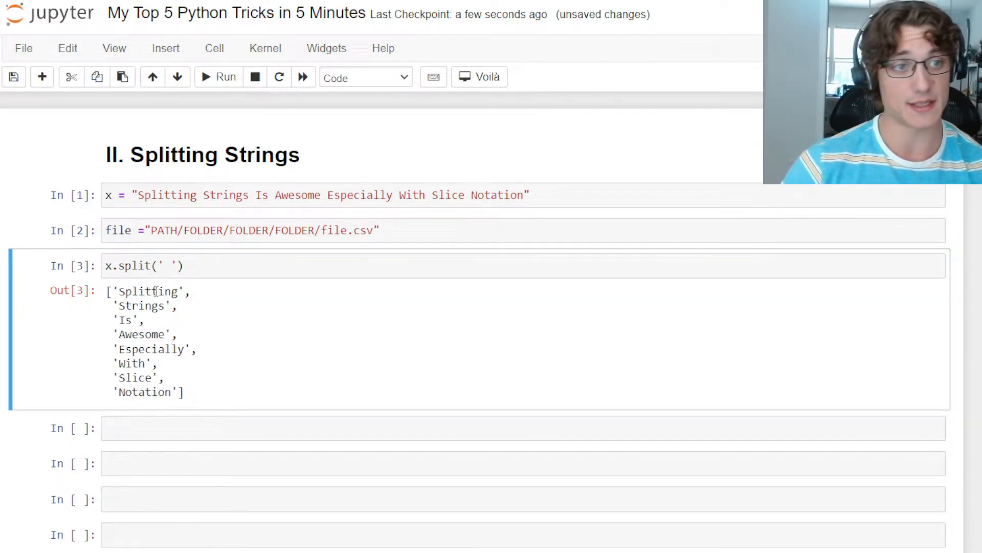
{"action": "double_click", "coordinate": [141, 306]}
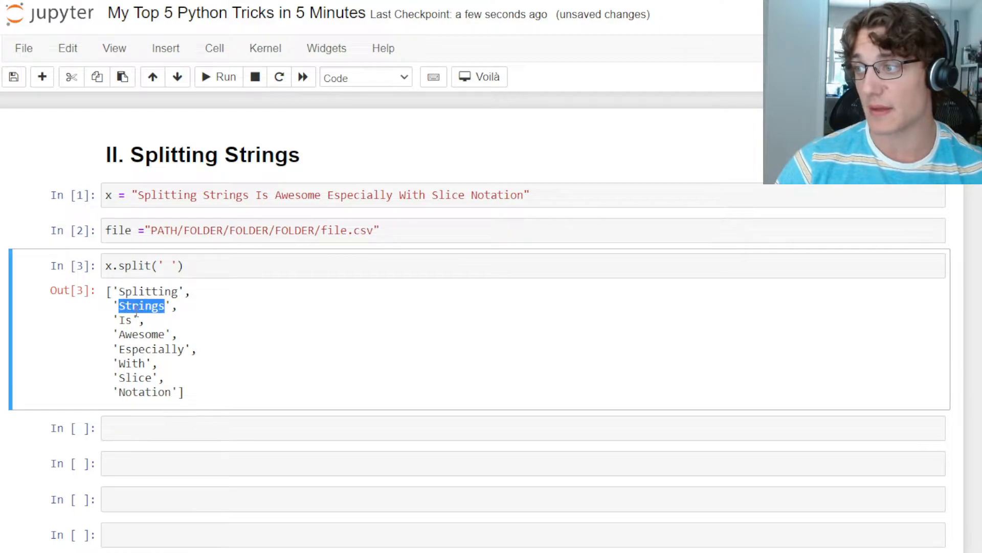
{"action": "double_click", "coordinate": [151, 349]}
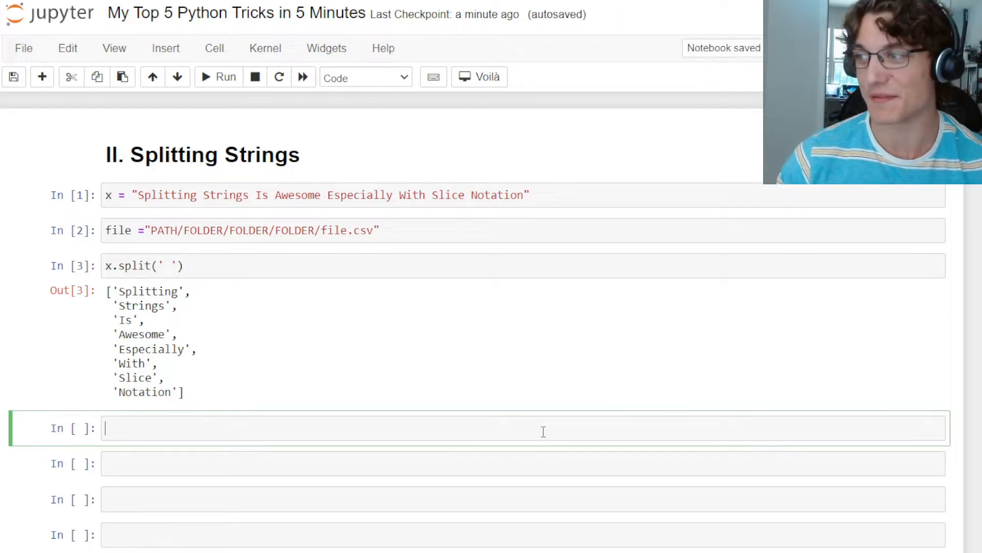
- Split the file path on '/' and take the last part with [-1]
{"action": "type", "text": "f"}
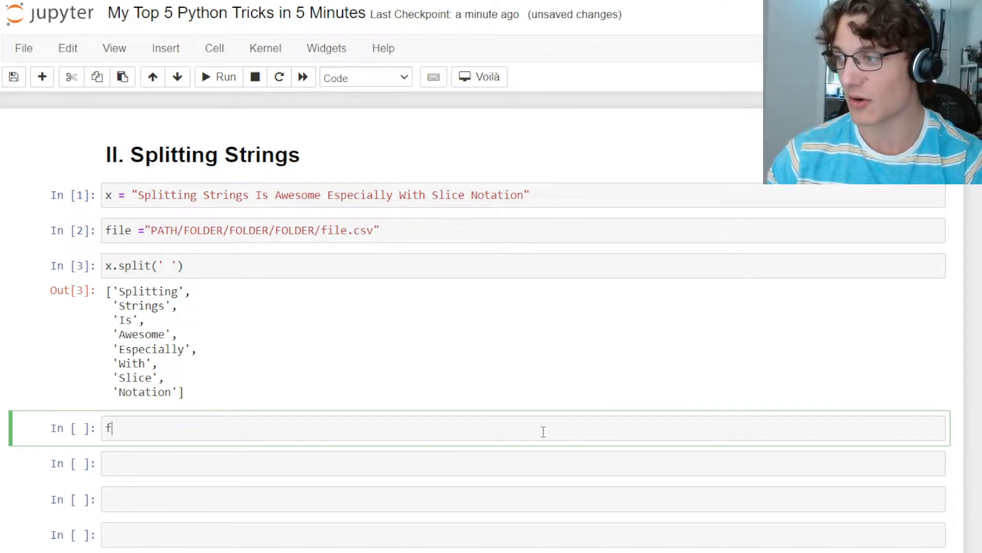
{"action": "type", "text": "ile.split('')"}
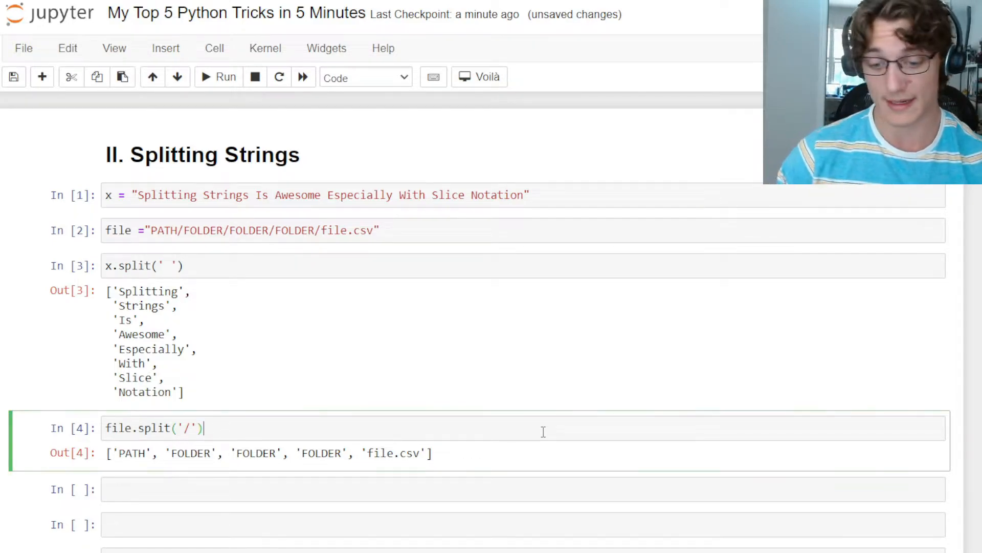
{"action": "type", "text": "[]"}
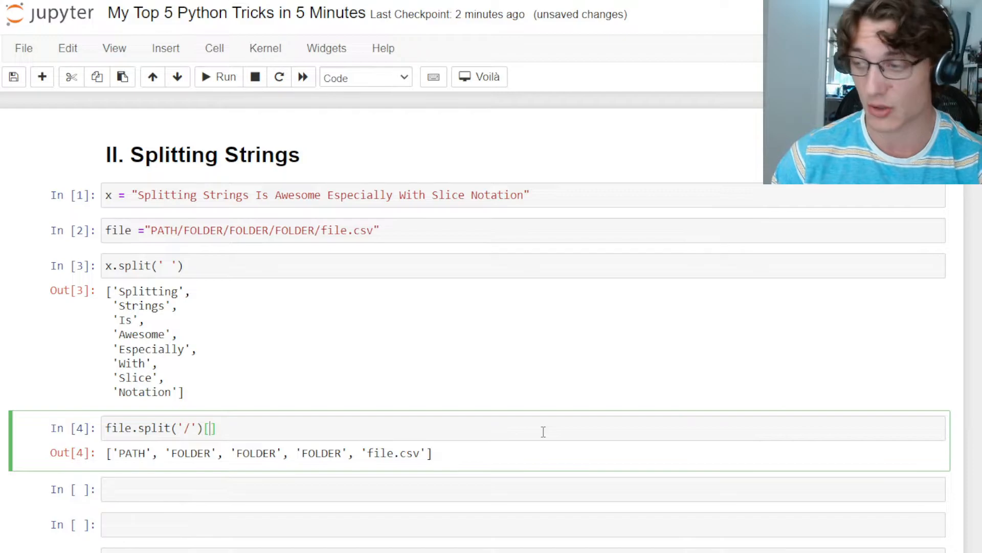
{"action": "type", "text": "-1"}
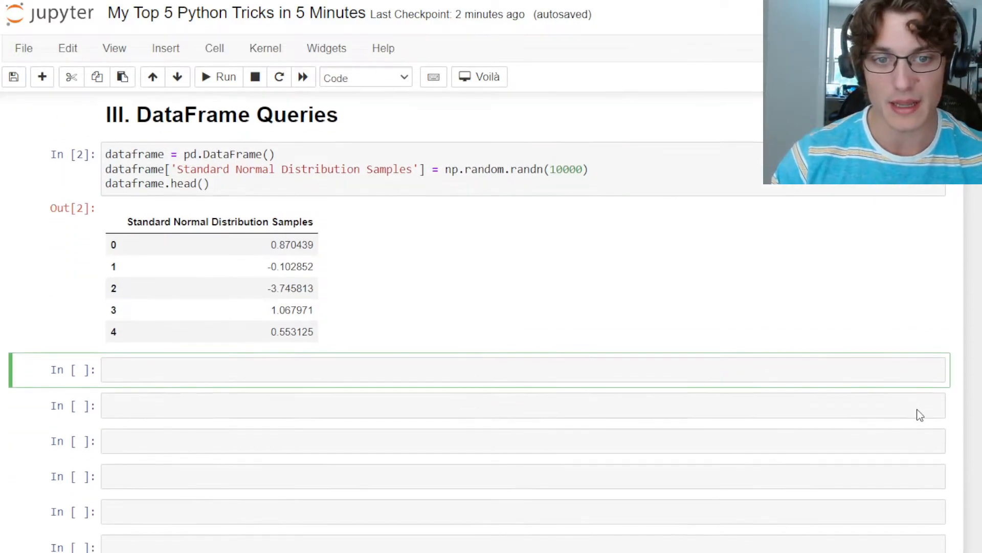
- Filter dataframe to 'Standard Normal Distribution Samples' > 0, then wrap it in len()
{"action": "type", "text": "dataframe[data"}
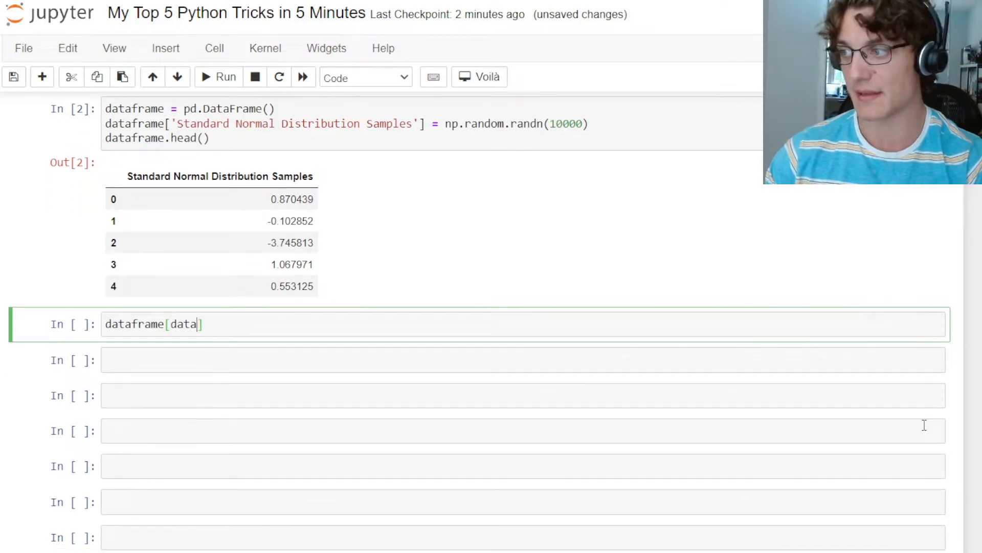
{"action": "type", "text": "frame[]"}
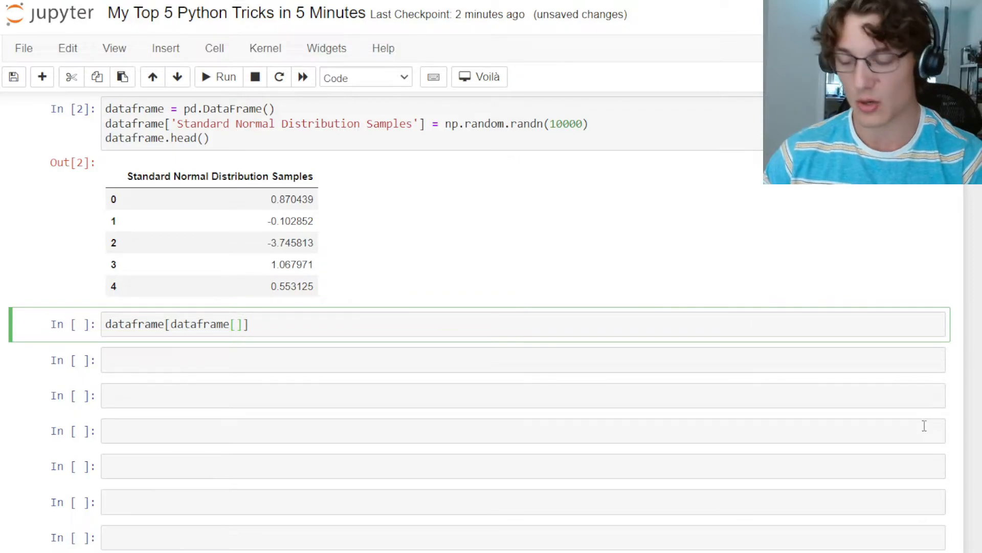
{"action": "type", "text": "'Standard Normal Dist"}
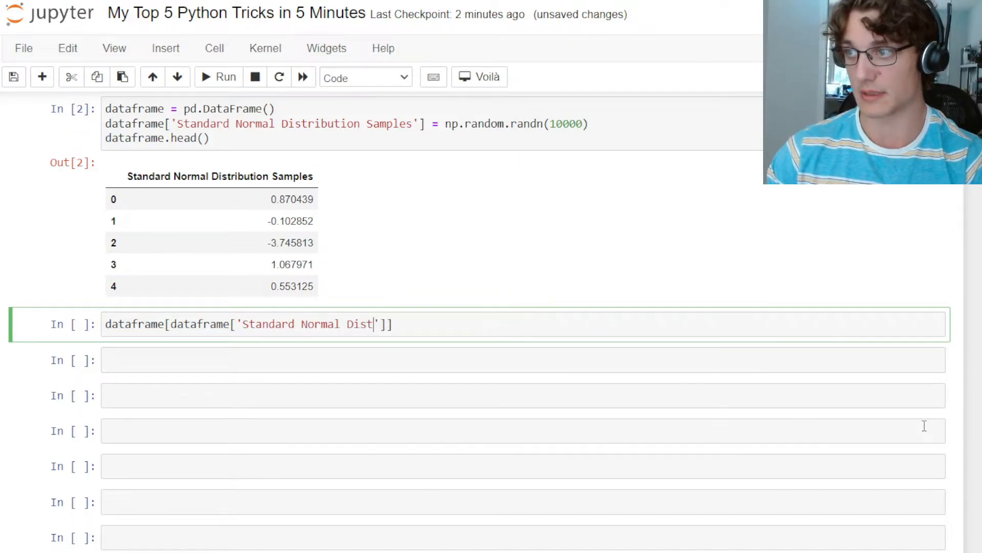
{"action": "type", "text": "ribution Samples"}
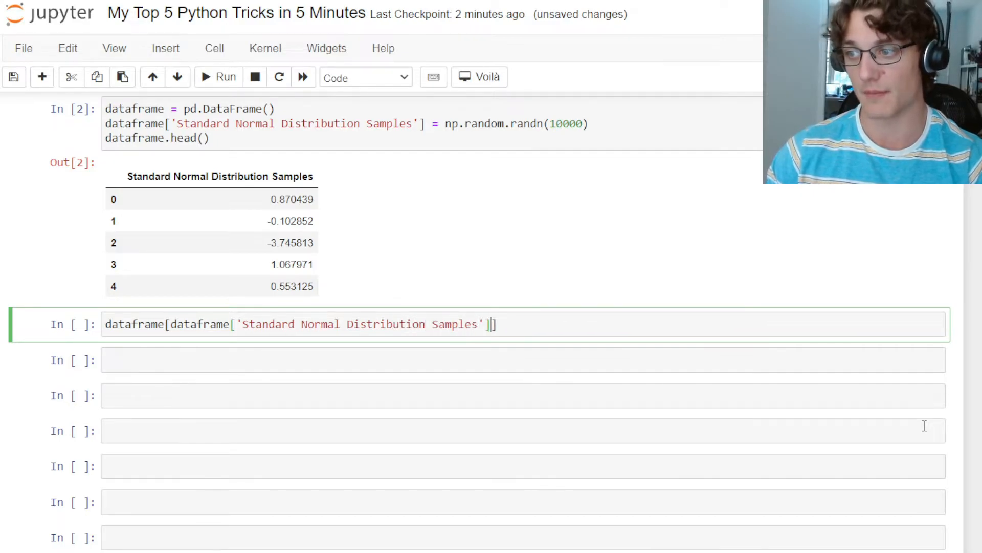
{"action": "type", "text": "> 0"}
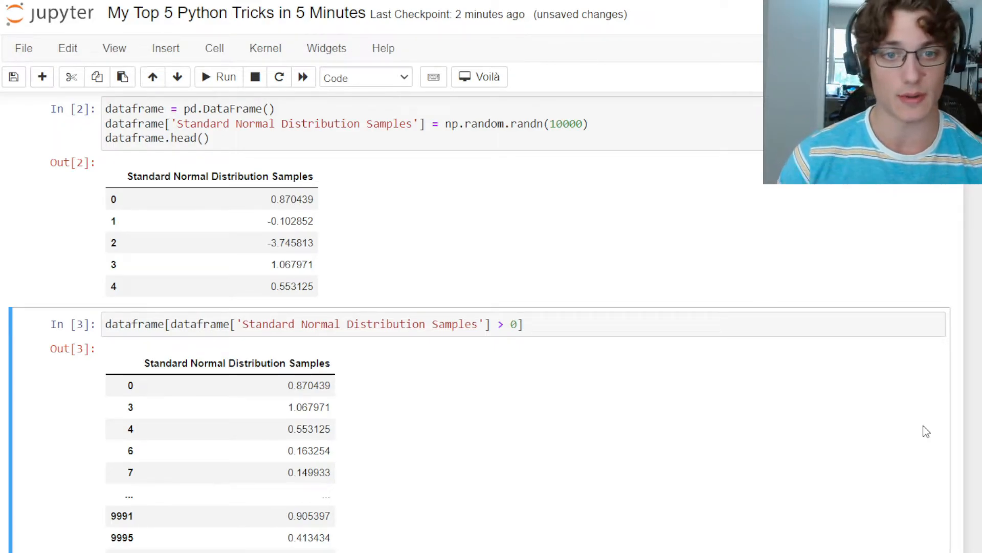
{"action": "left_click", "coordinate": [105, 324]}
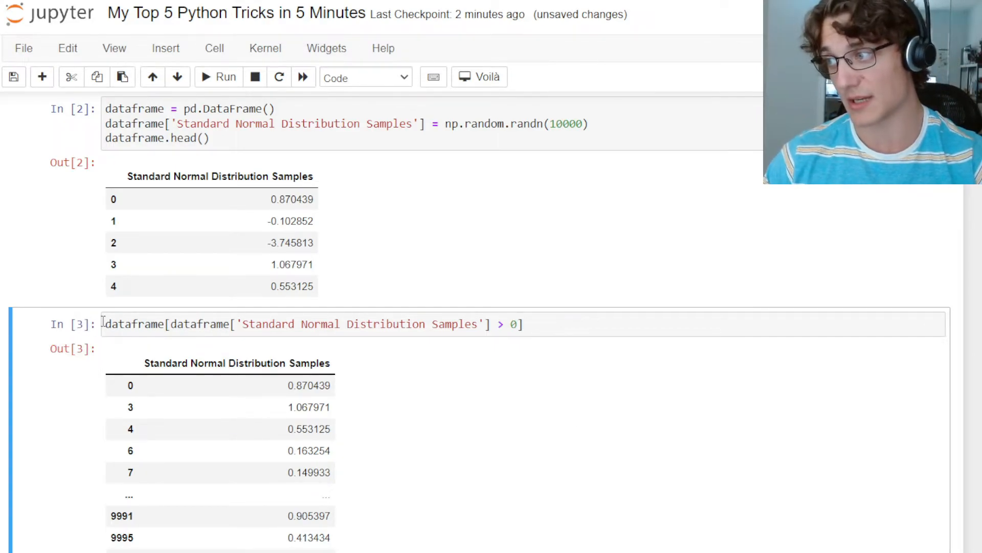
{"action": "type", "text": "len("}
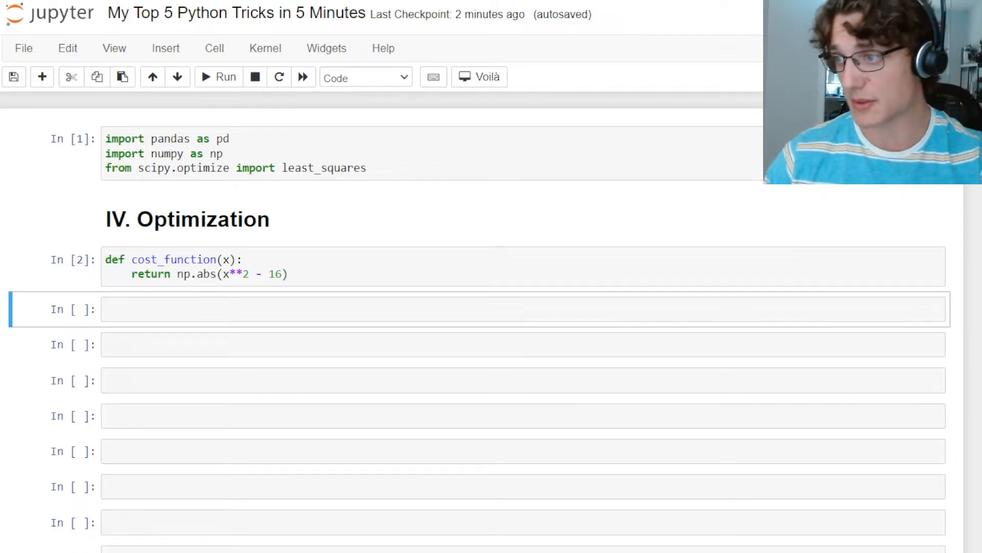
- Run cost_function(10), then least_squares(cost_function, [5]) and read its .x result
{"action": "type", "text": "cost"}
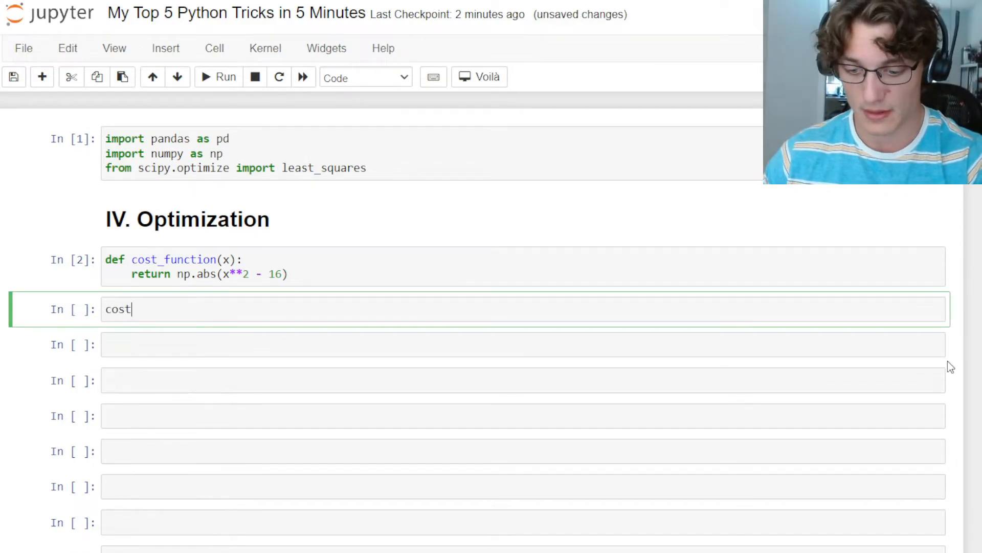
{"action": "type", "text": "_function()"}
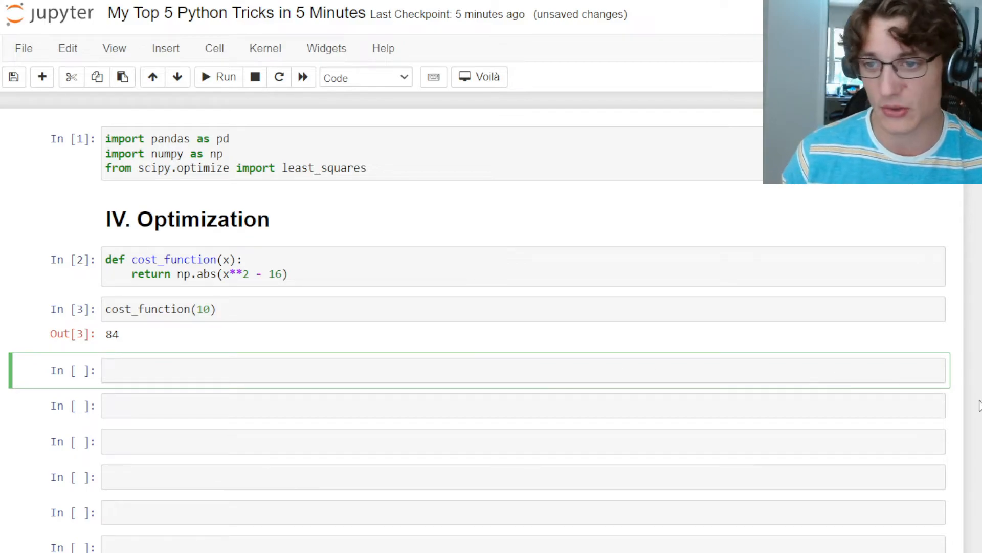
{"action": "type", "text": "least"}
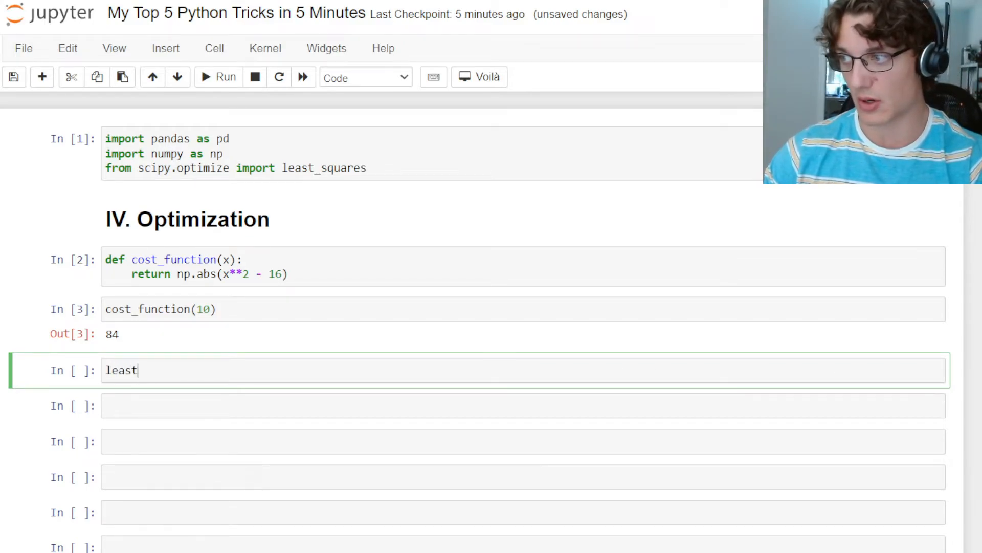
{"action": "type", "text": "_squares(cost_function, [5"}
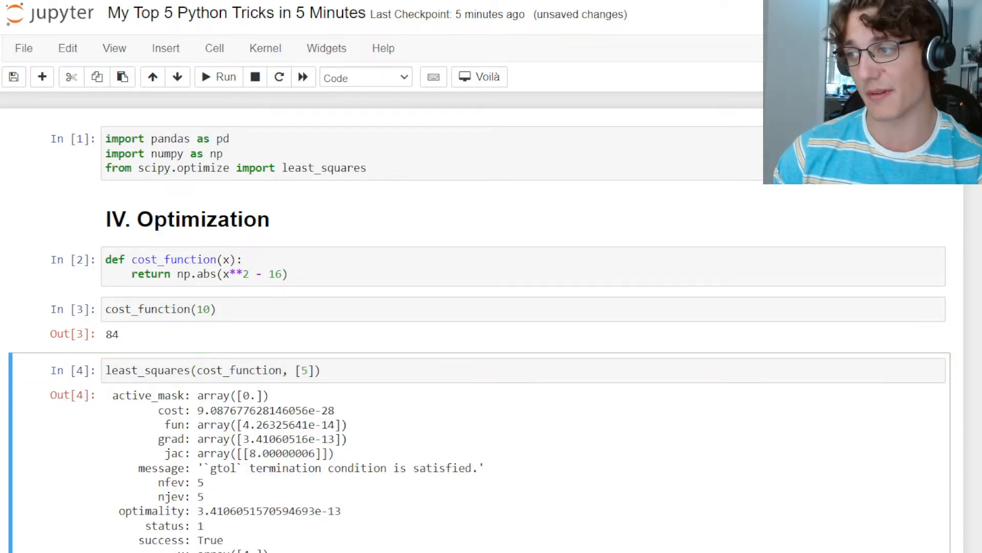
{"action": "mouse_move", "coordinate": [437, 536]}
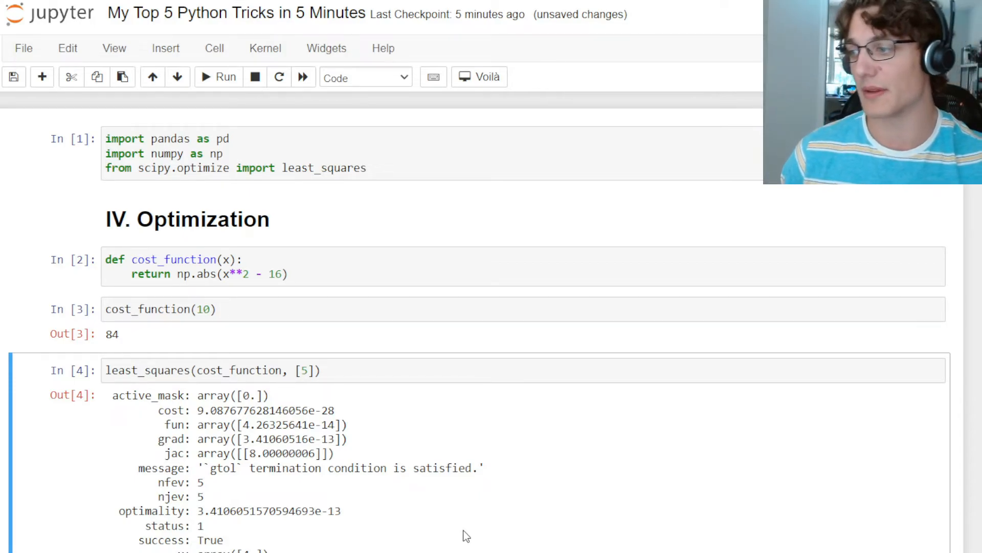
{"action": "mouse_move", "coordinate": [441, 533]}
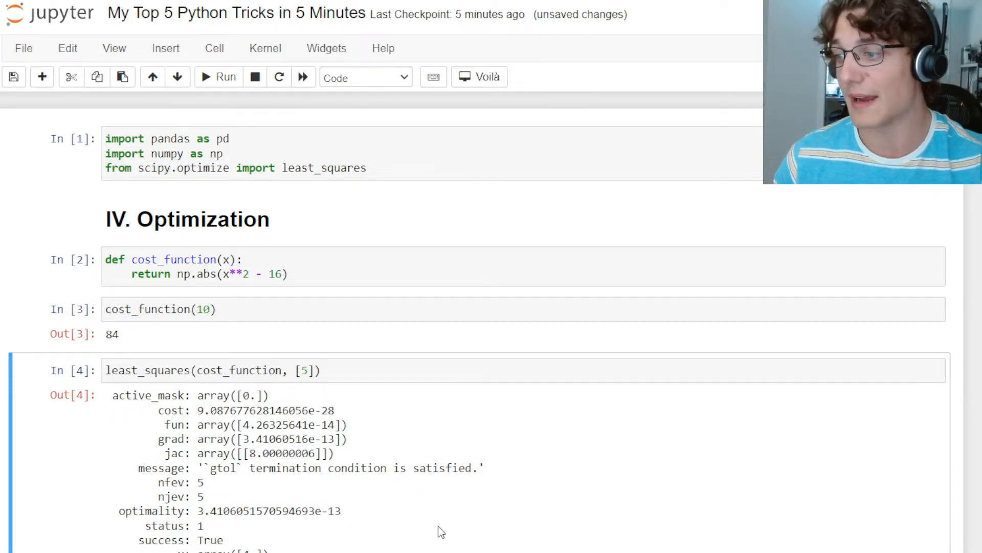
{"action": "type", "text": ".x"}
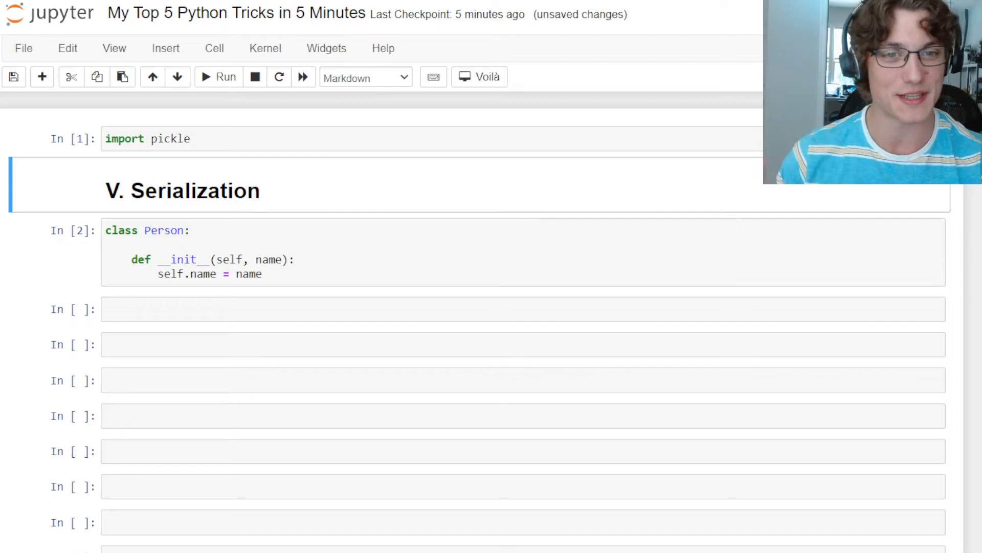
- Create p1 = Person('Roman')
{"action": "left_click", "coordinate": [346, 308]}
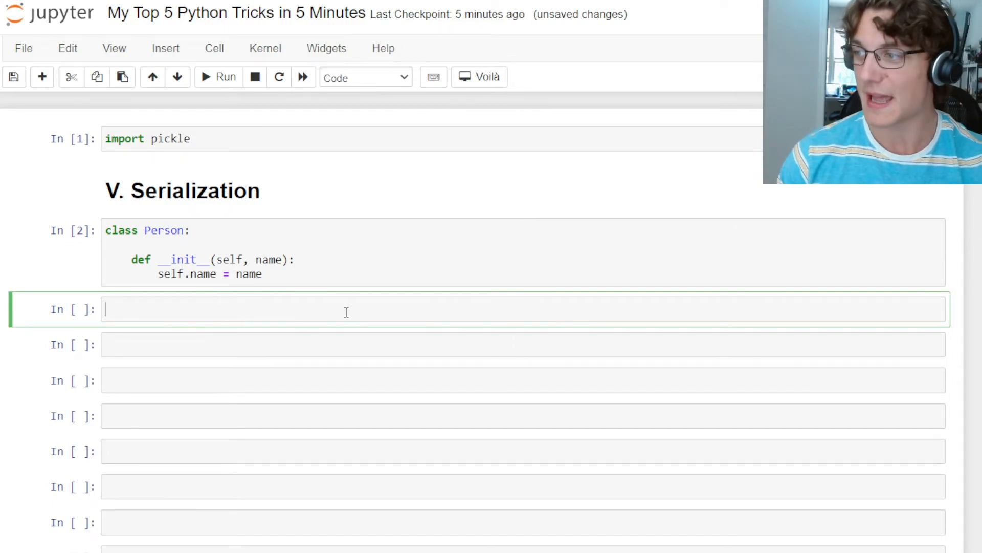
{"action": "type", "text": "p1"}
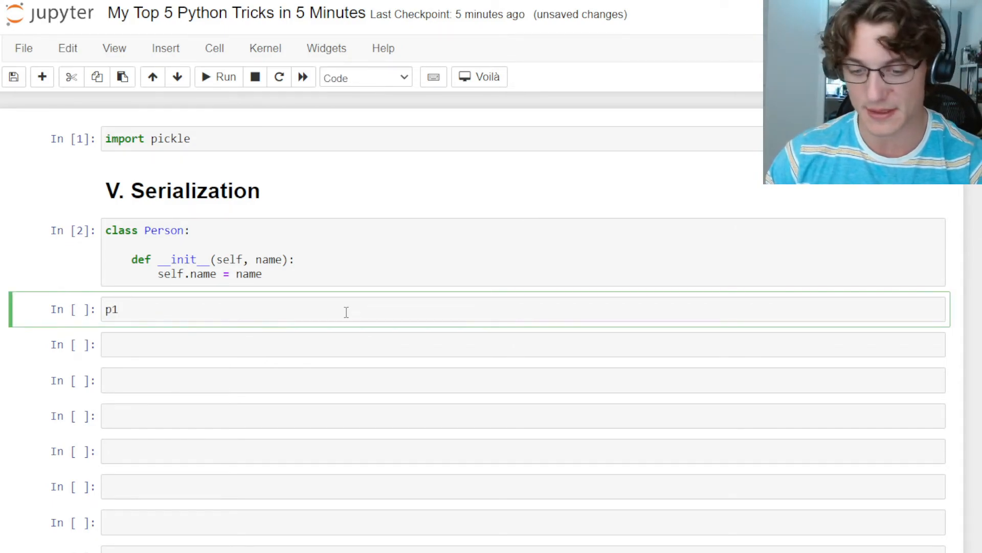
{"action": "type", "text": "= Person("}
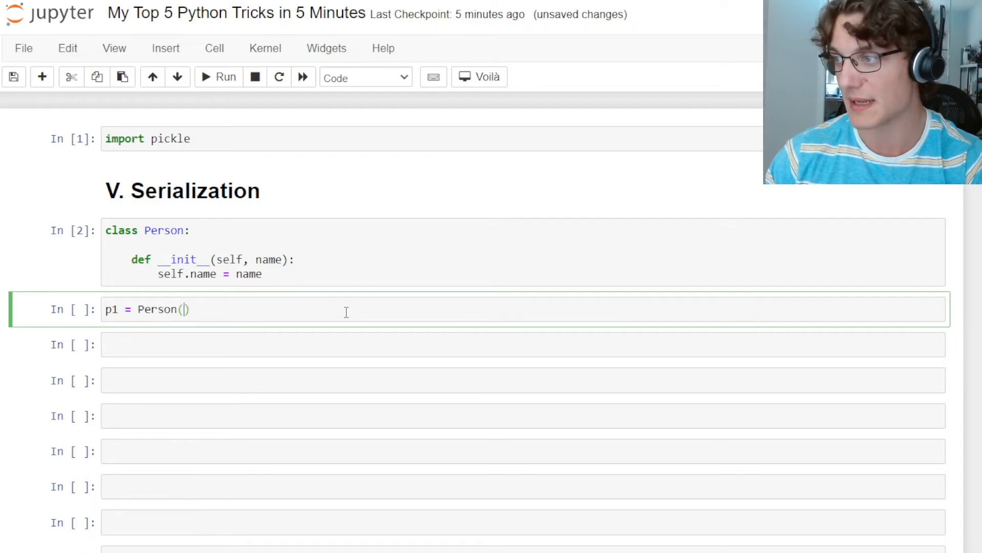
{"action": "type", "text": "'Roman'"}
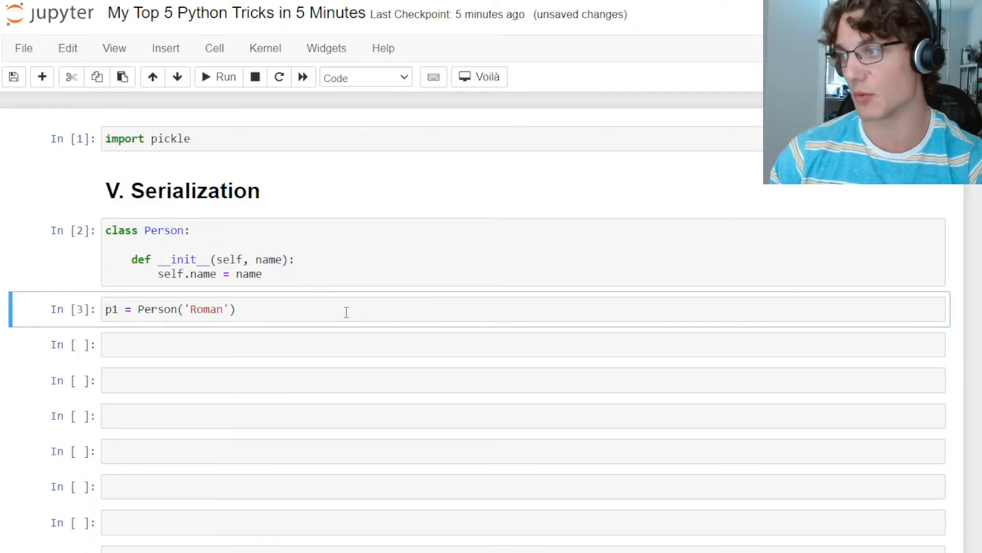
- Pickle p1 into p1.pkl inside a with open('p1.pkl', 'wb') block
{"action": "left_click", "coordinate": [318, 343]}
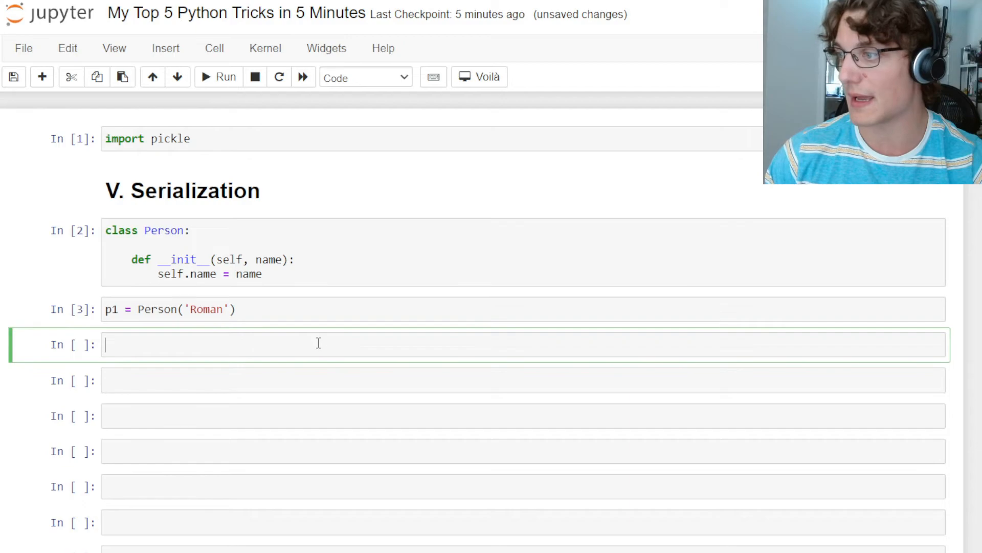
{"action": "type", "text": "with"}
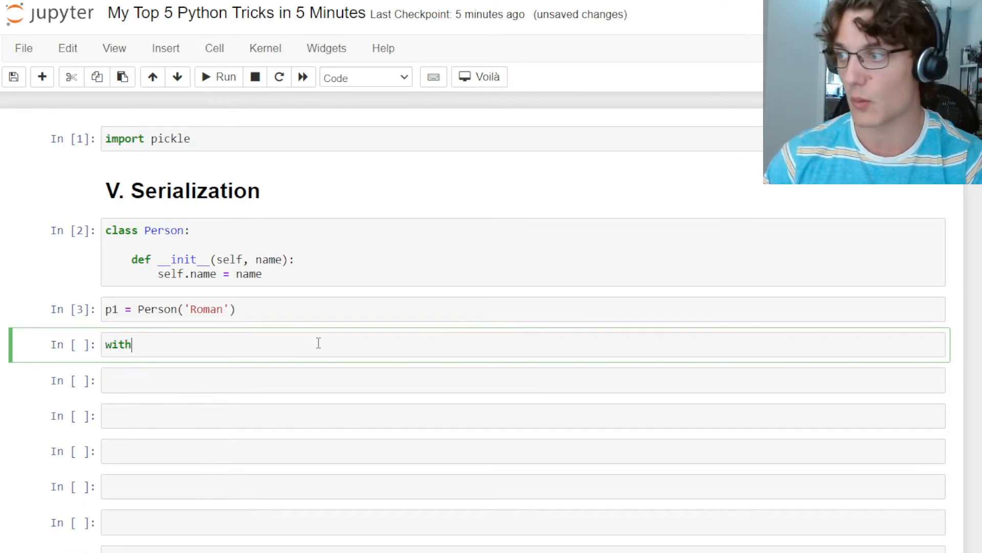
{"action": "type", "text": "open()"}
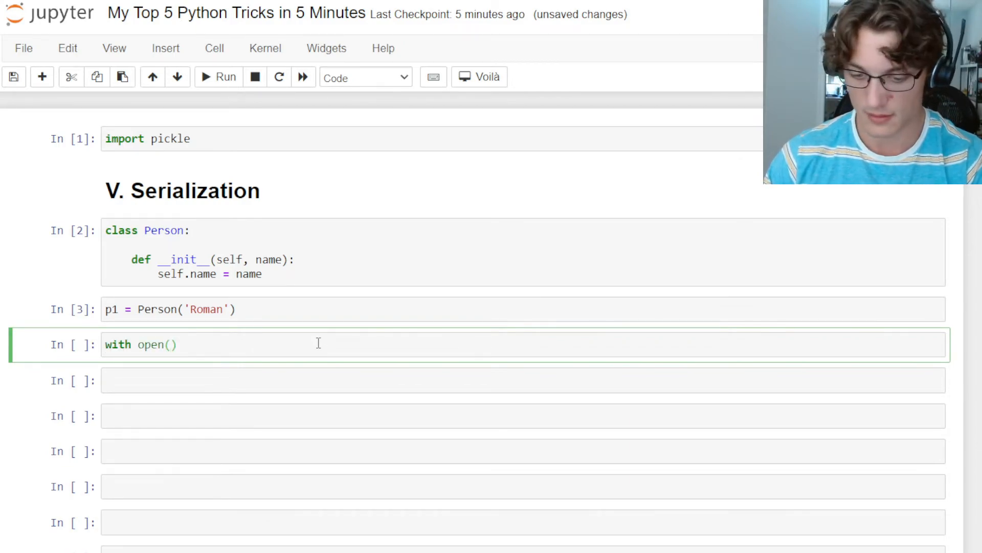
{"action": "type", "text": "'p1.pkl'"}
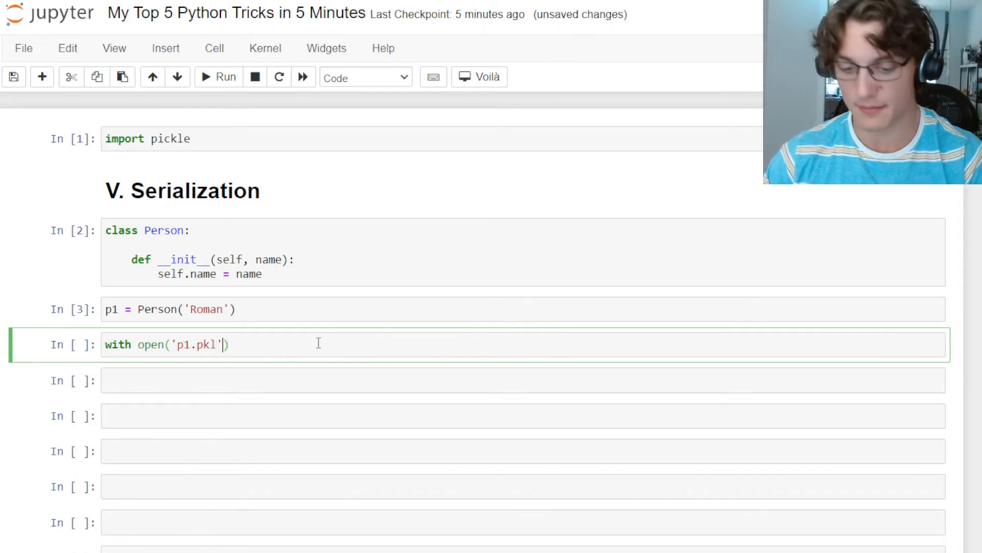
{"action": "type", "text": ", 'wb') as f:"}
{"action": "type", "text": "pickle.dump(p1, f"}
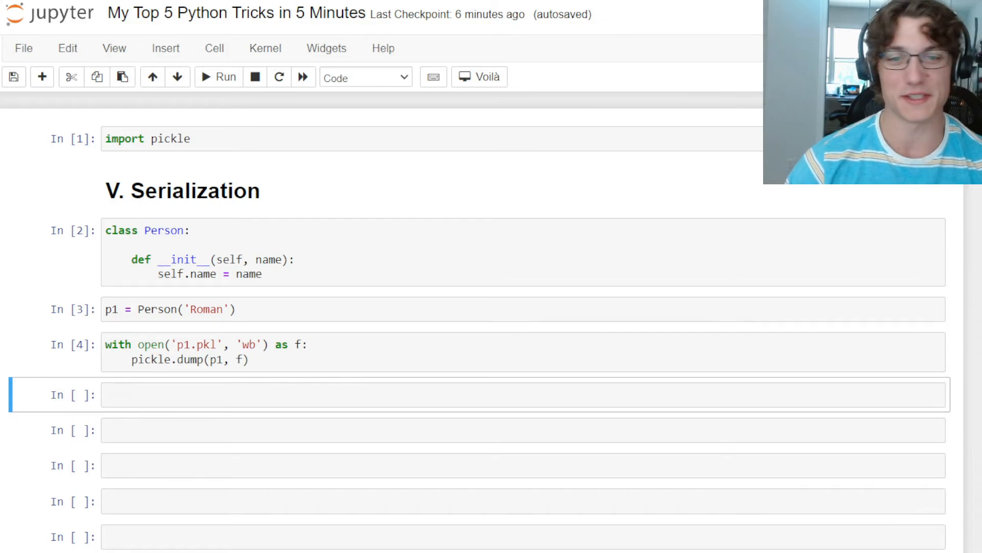
- Load p2 from p1.pkl with pickle.load(f) in an 'rb' block
{"action": "type", "text": "with open('p1.pkl', '')"}
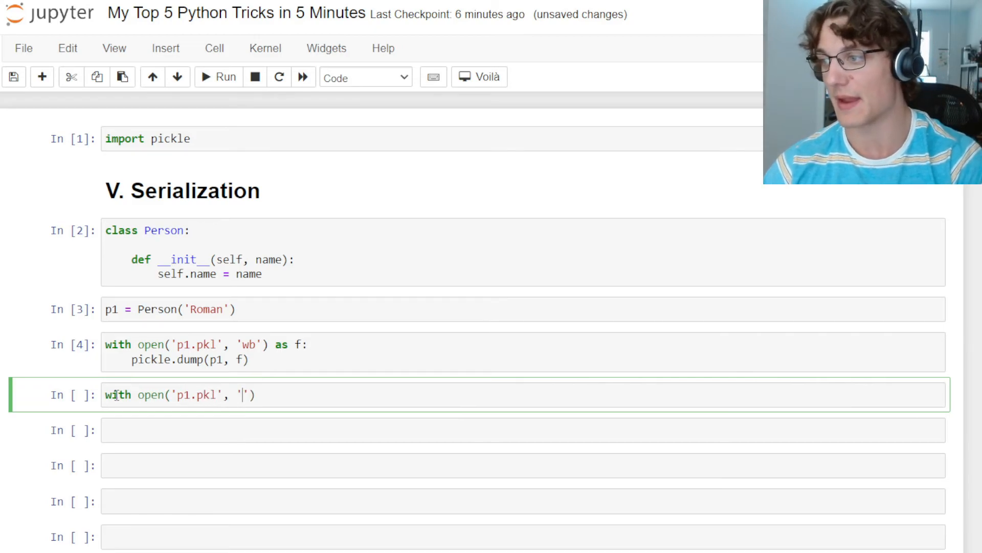
{"action": "type", "text": "rb') as f:"}
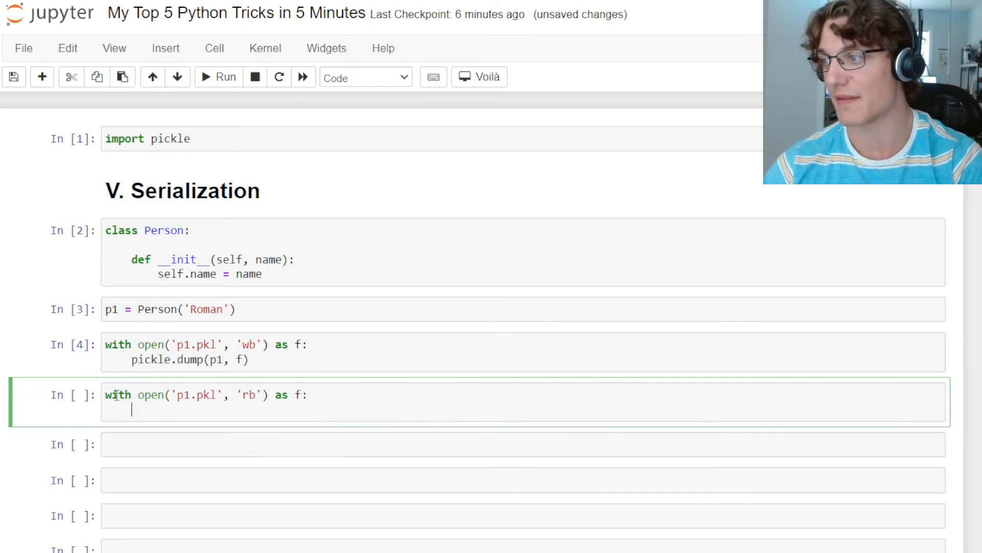
{"action": "type", "text": "pickle.load"}
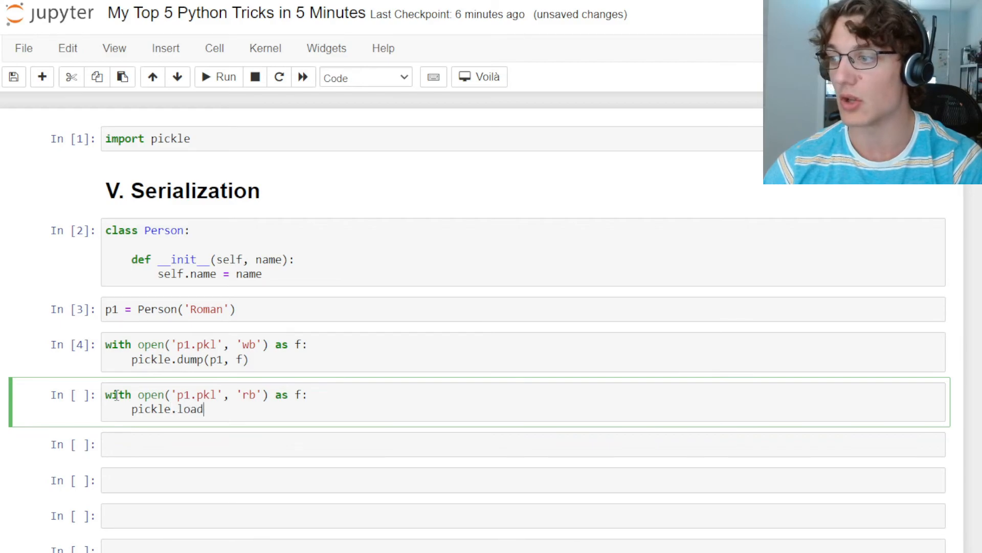
{"action": "type", "text": "(f)"}
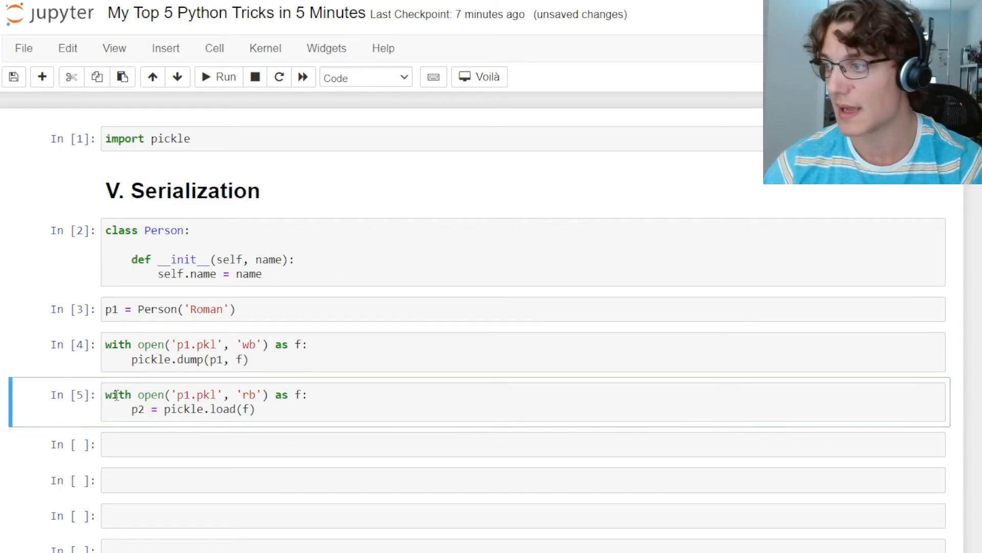
{"action": "left_click", "coordinate": [234, 444]}
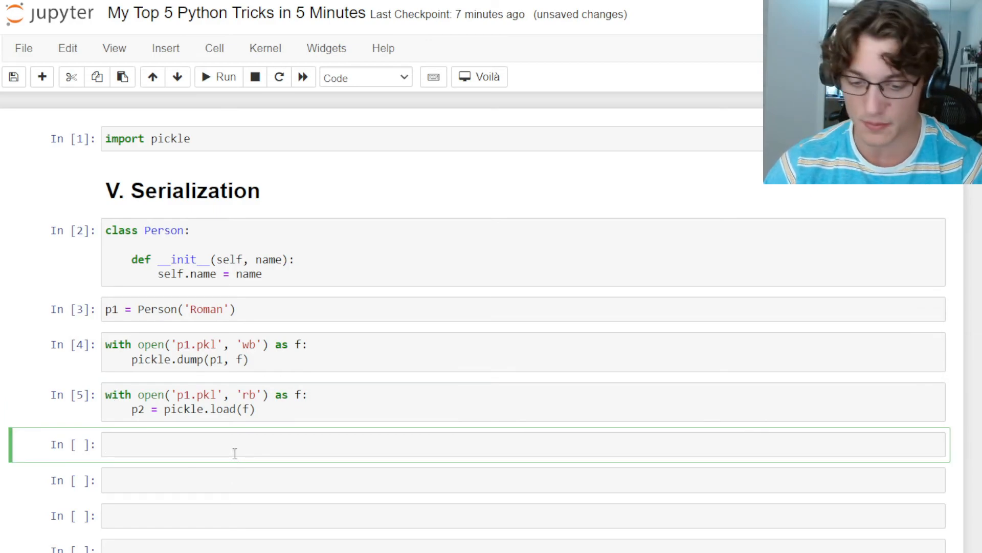